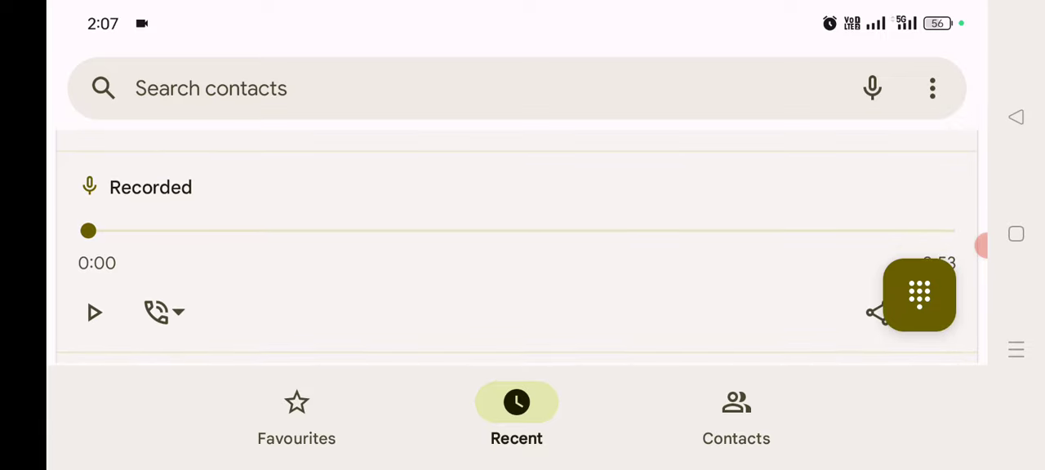
- Play the recorded call through to 0:53, then pause it back to 0:00
left_click(178, 313)
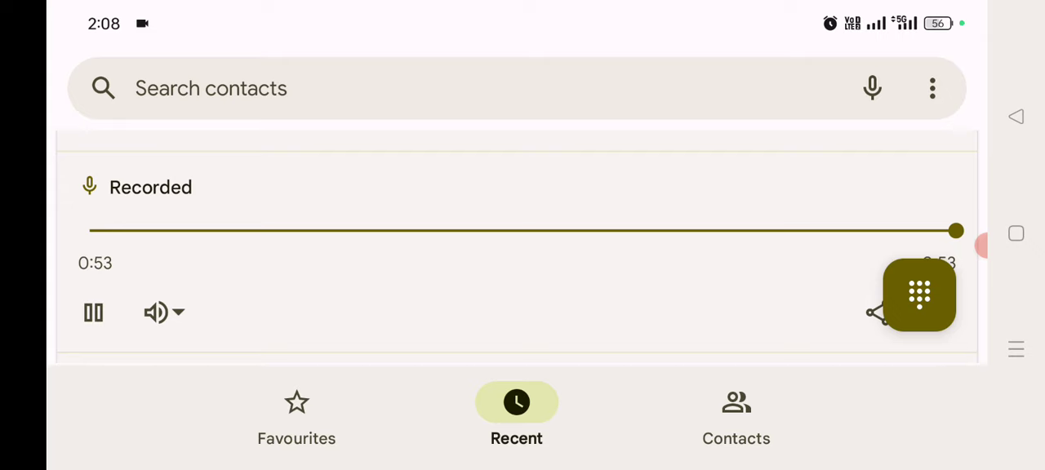
left_click(93, 313)
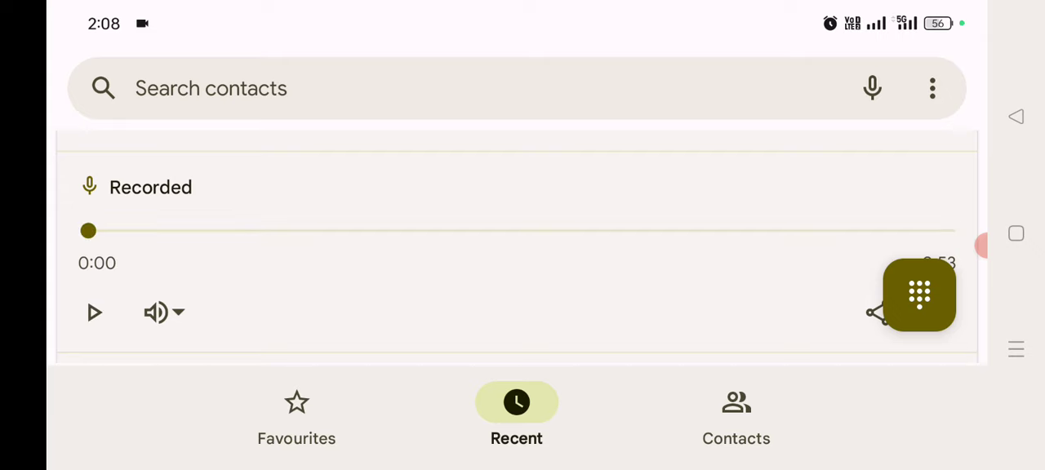